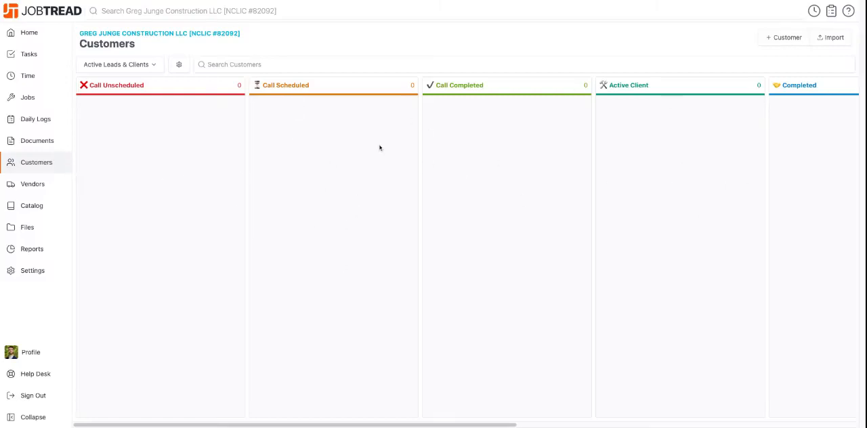
pyautogui.moveTo(72, 396)
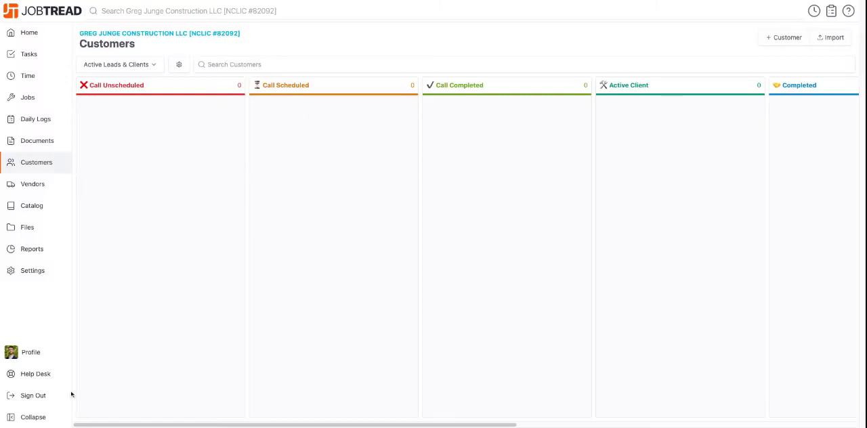
pyautogui.moveTo(345, 162)
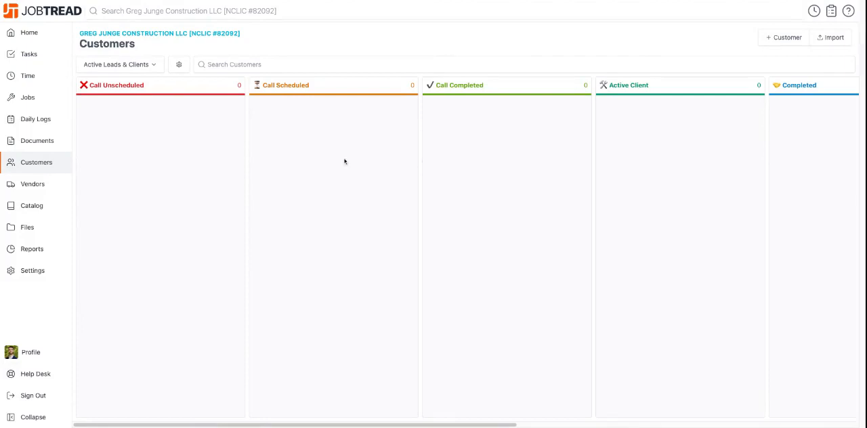
# Visit the Help Desk briefly, then land on the organization's General settings
pyautogui.click(34, 374)
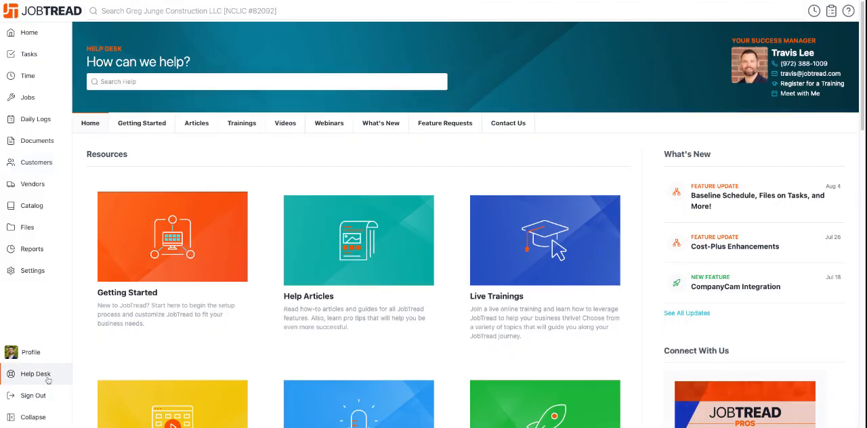
pyautogui.click(33, 271)
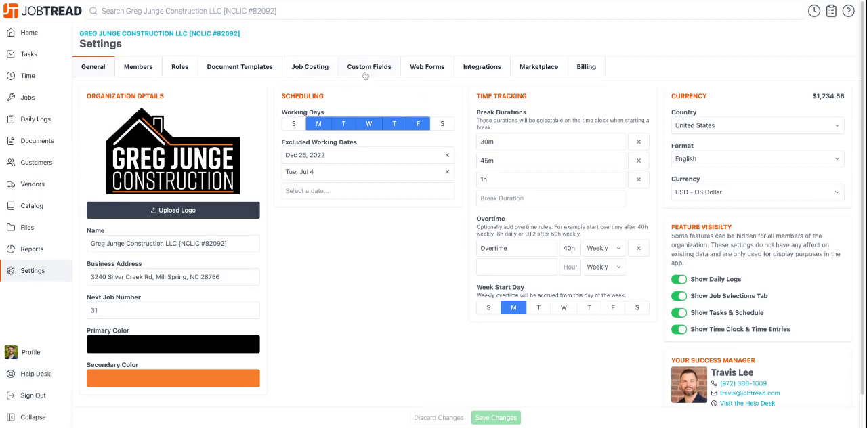
# Show the Custom Fields settings listing the customer account fields, including Status
pyautogui.click(369, 66)
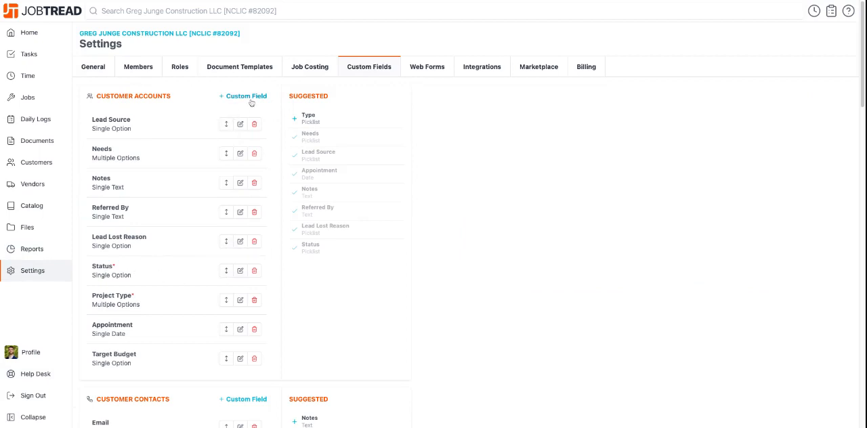
pyautogui.moveTo(318, 118)
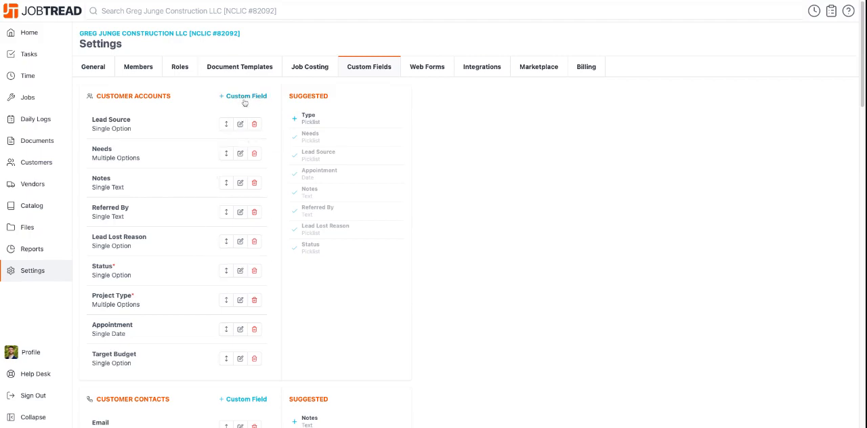
pyautogui.moveTo(240, 271)
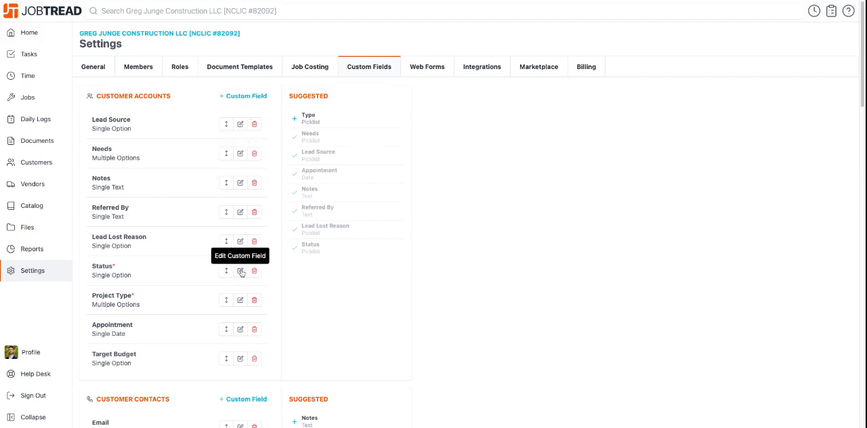
# Inspect the Status field's emoji-labelled picklist options, close it unchanged, and return to Customers
pyautogui.click(240, 271)
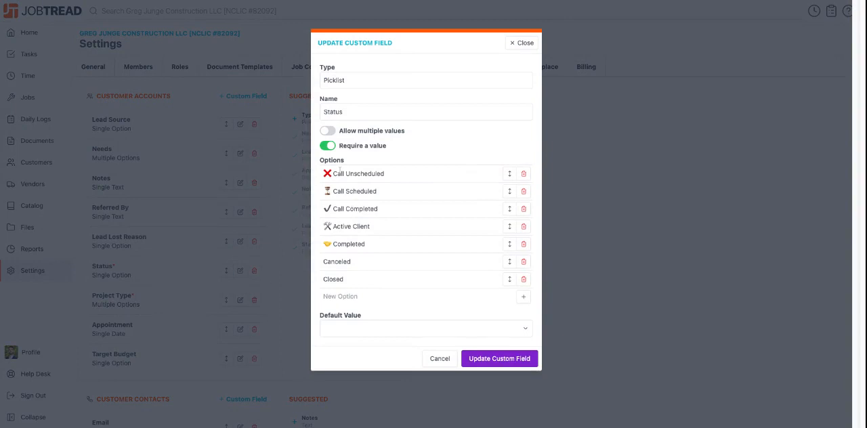
pyautogui.moveTo(527, 306)
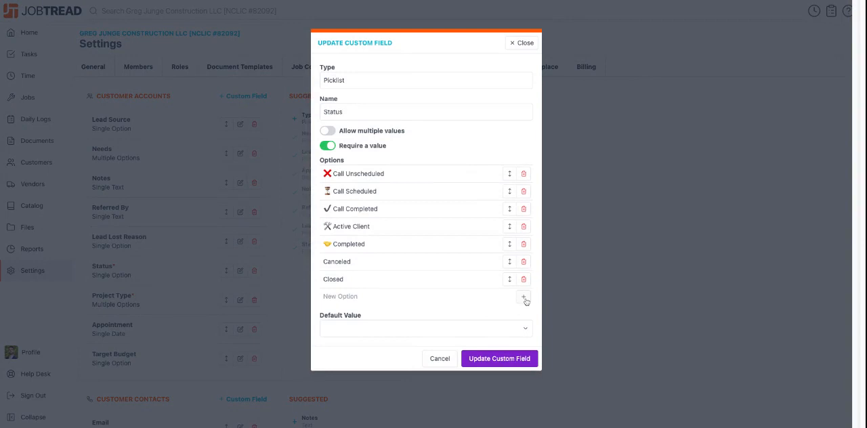
pyautogui.moveTo(375, 257)
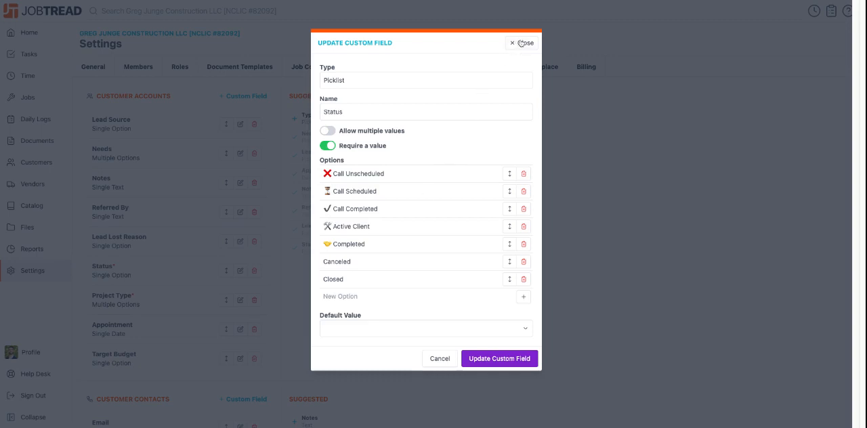
pyautogui.click(523, 43)
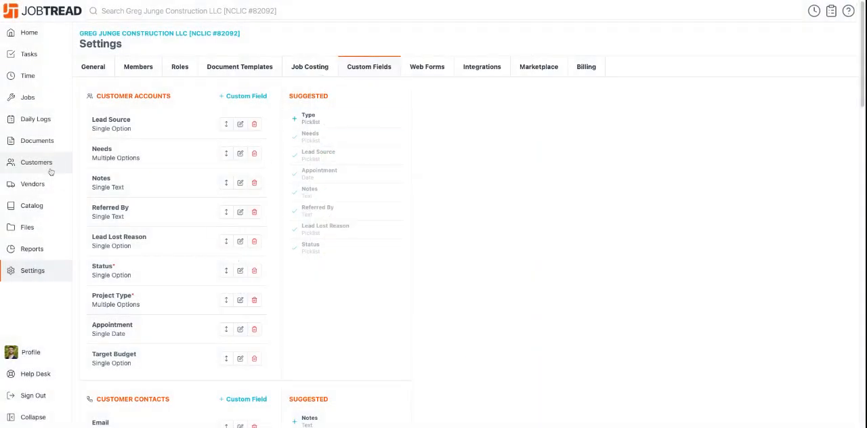
pyautogui.click(37, 163)
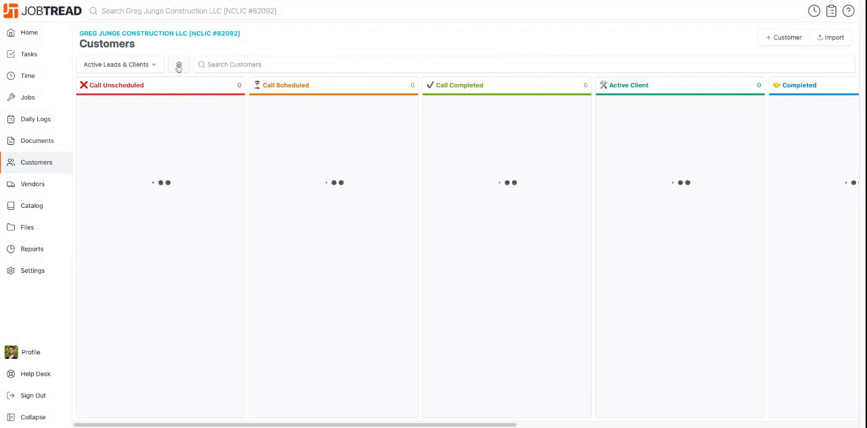
pyautogui.click(179, 65)
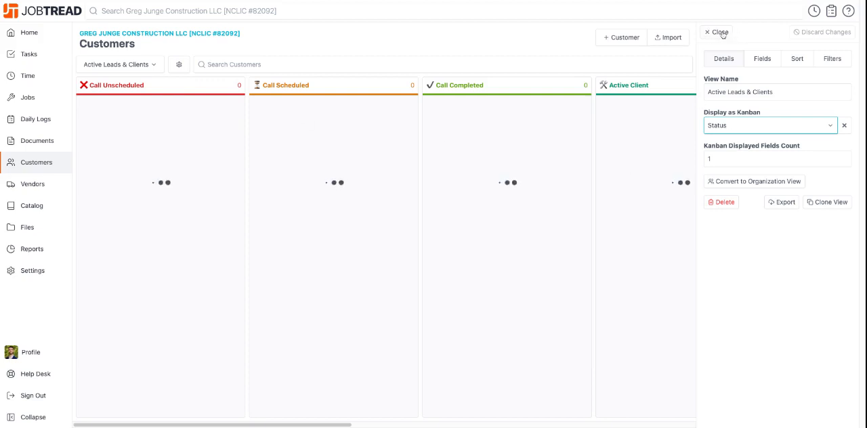
pyautogui.click(717, 31)
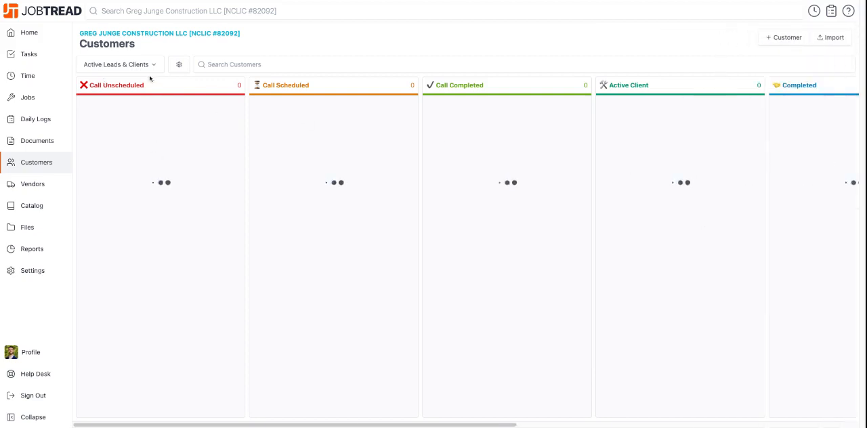
pyautogui.moveTo(365, 245)
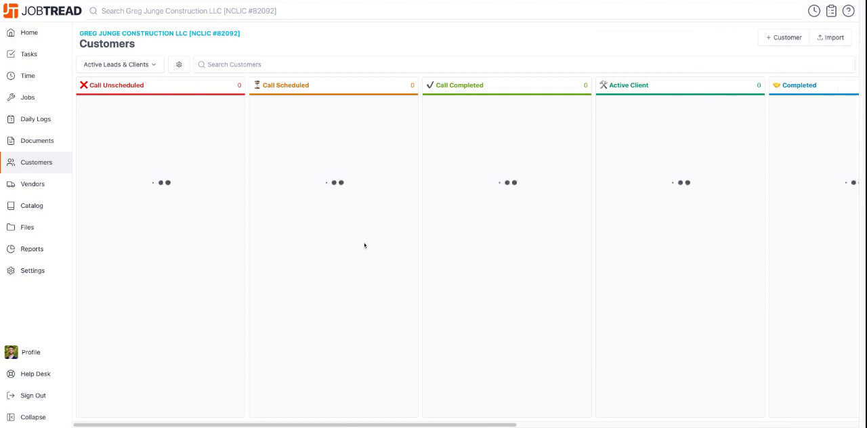
pyautogui.moveTo(160, 94)
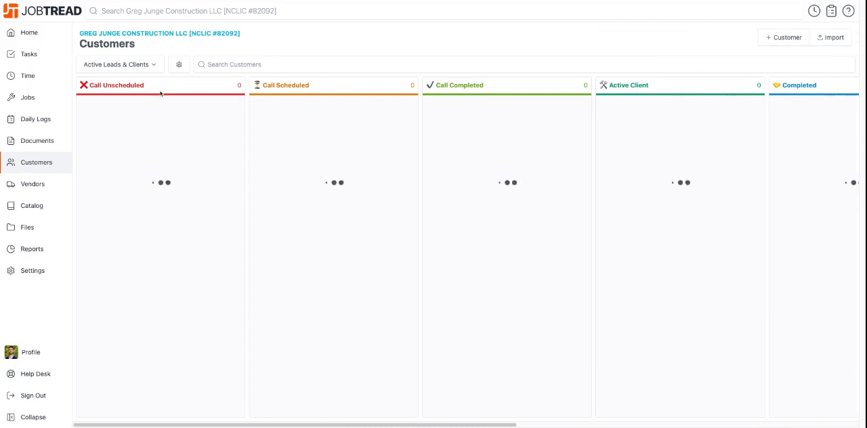
pyautogui.moveTo(138, 185)
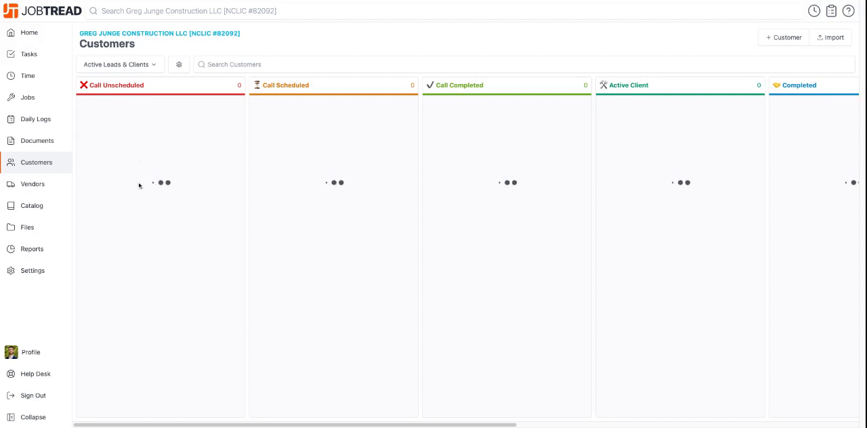
pyautogui.moveTo(344, 148)
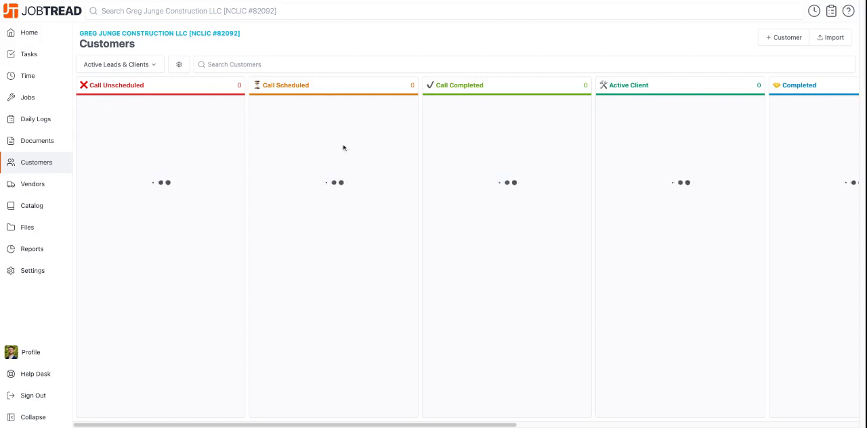
pyautogui.moveTo(274, 130)
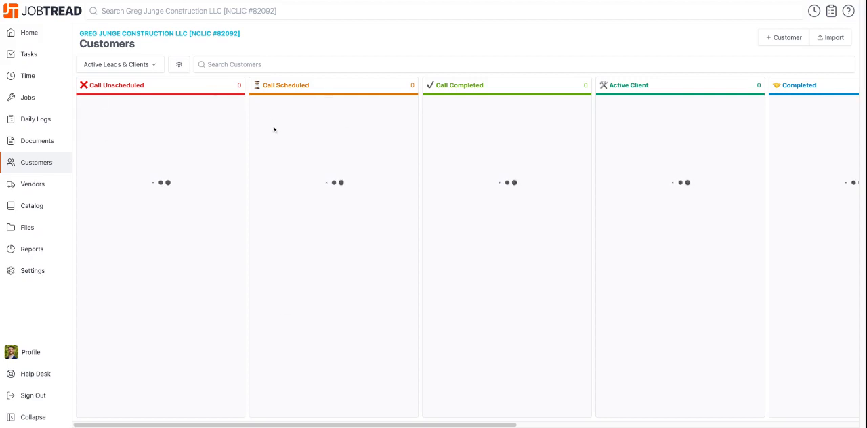